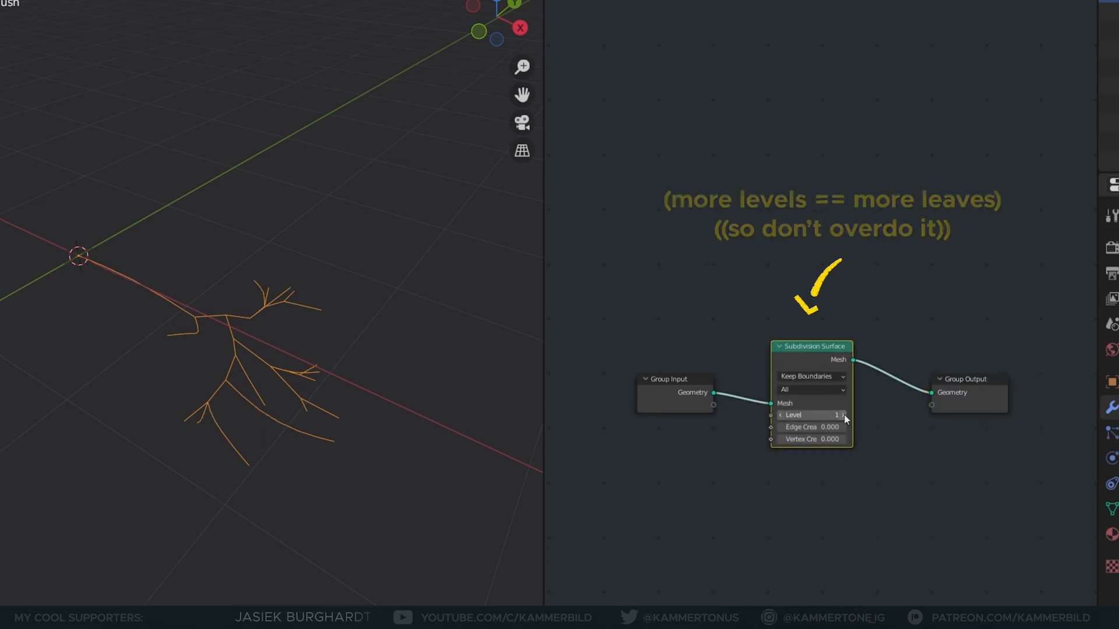
Step: Add a Set Position node to offset the subdivided branches with noise-driven displacement
type("set po")
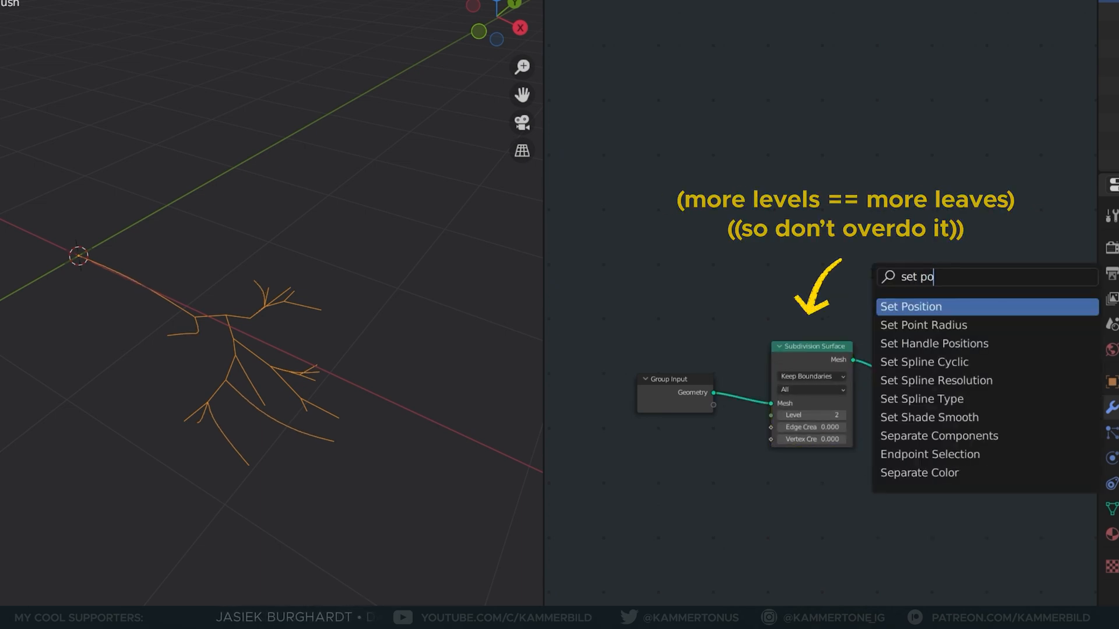
left_click(910, 307)
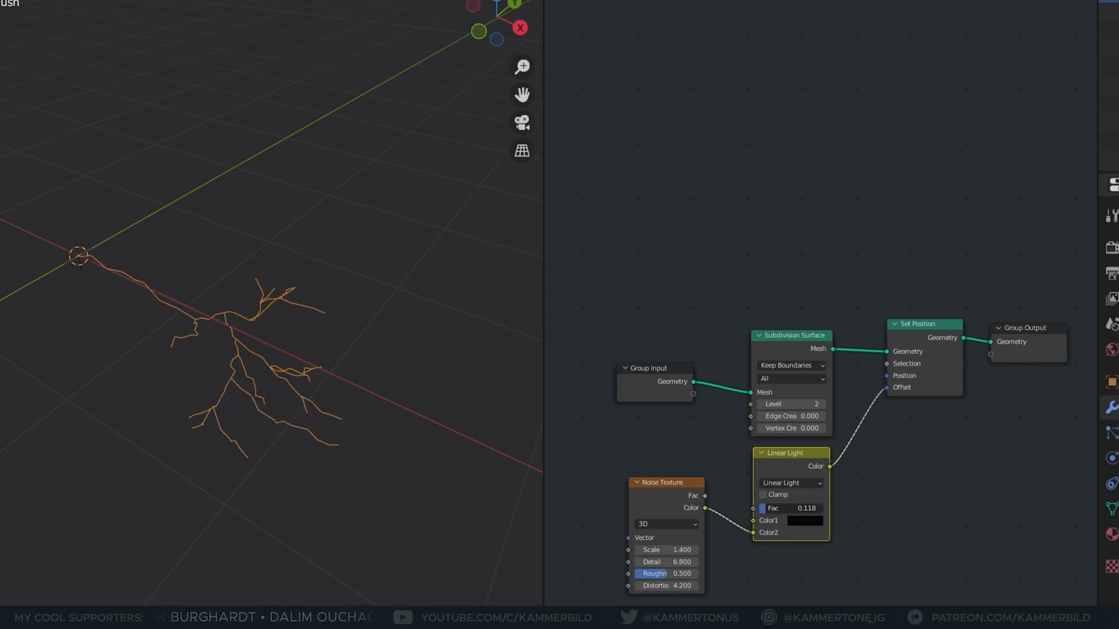
left_click(210, 11)
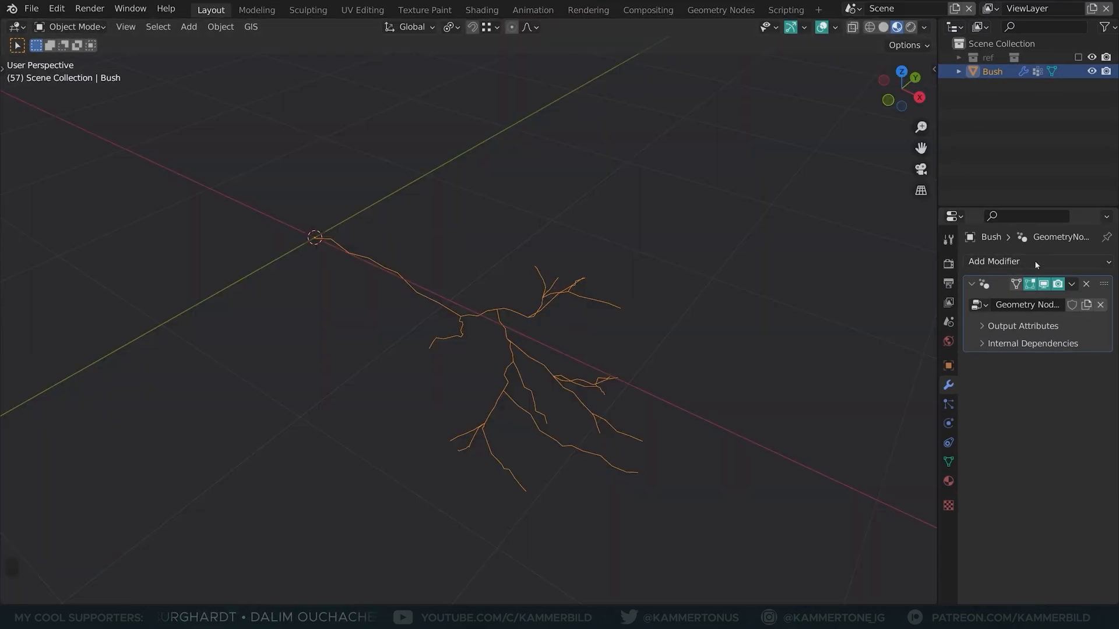
Step: Add a Skin modifier with smooth shading to thicken the Bush into a mesh
left_click(994, 261)
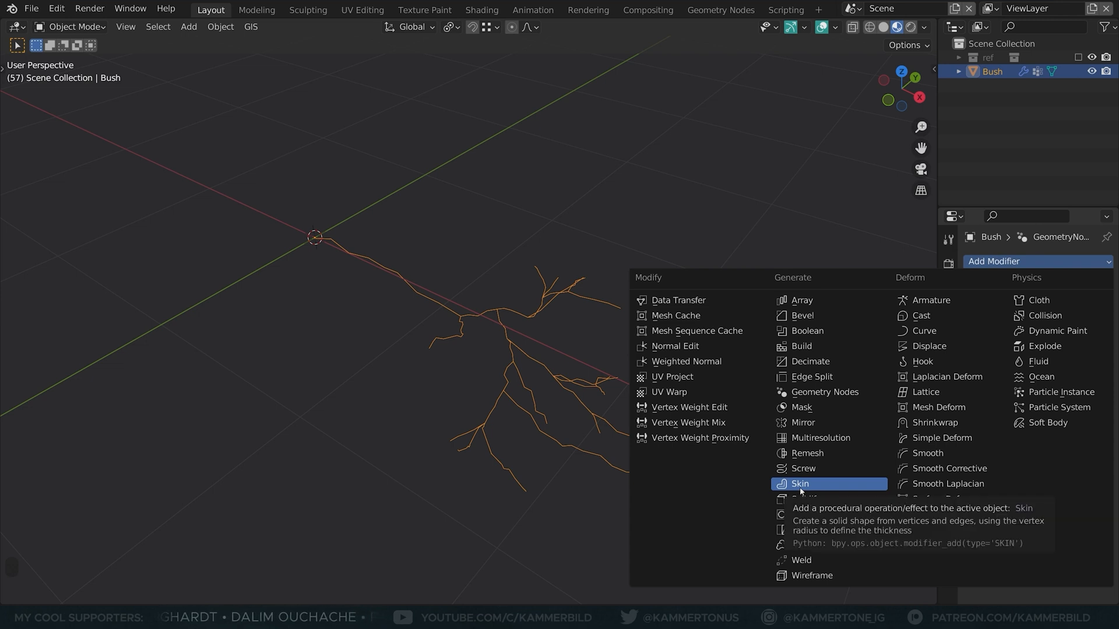
left_click(800, 484)
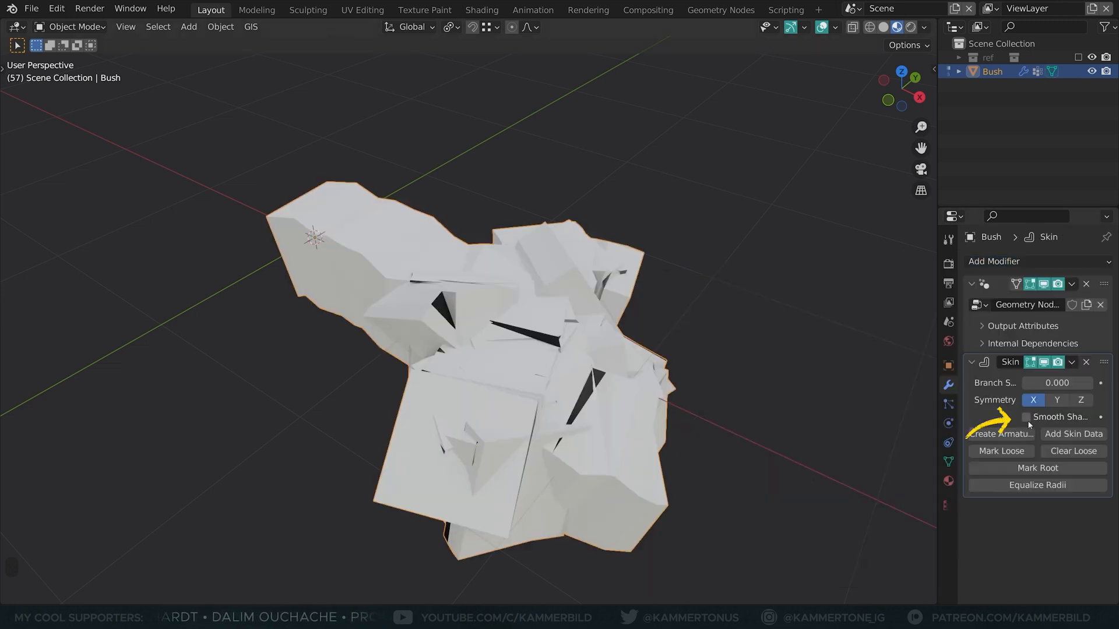
key("Tab")
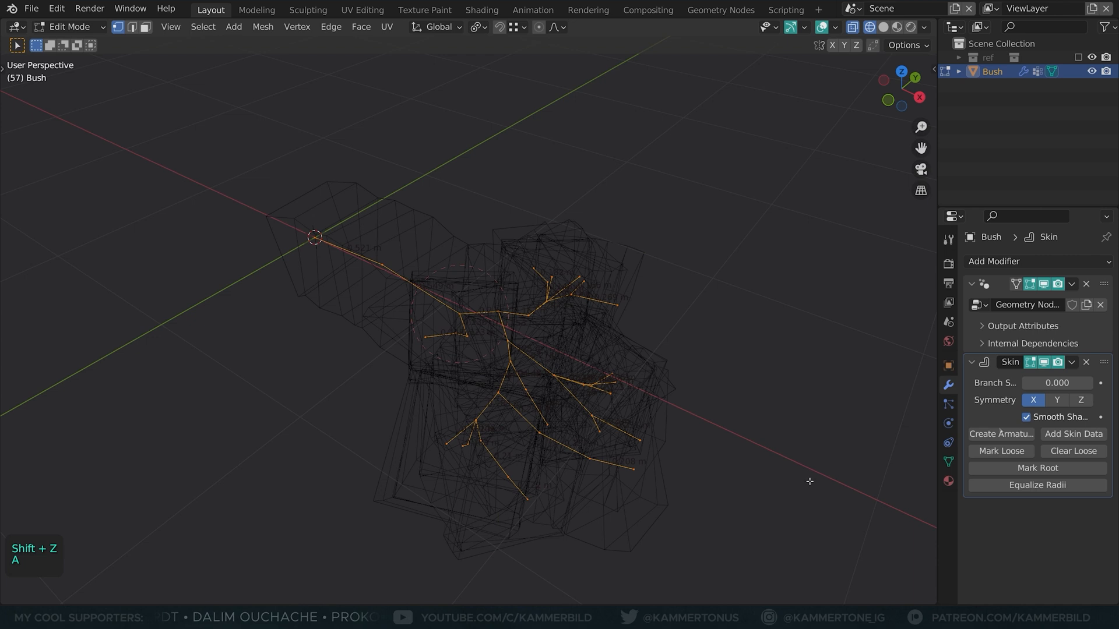
Step: Scale skin radii so the trunk stays thick and branches taper toward their tips
key("s")
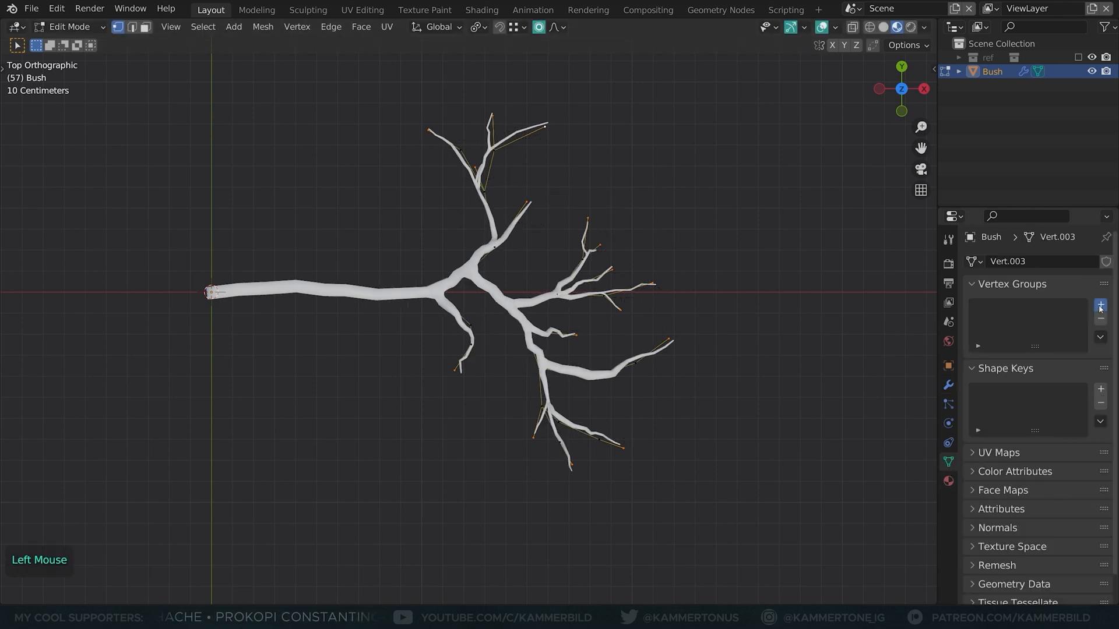
left_click(1099, 306)
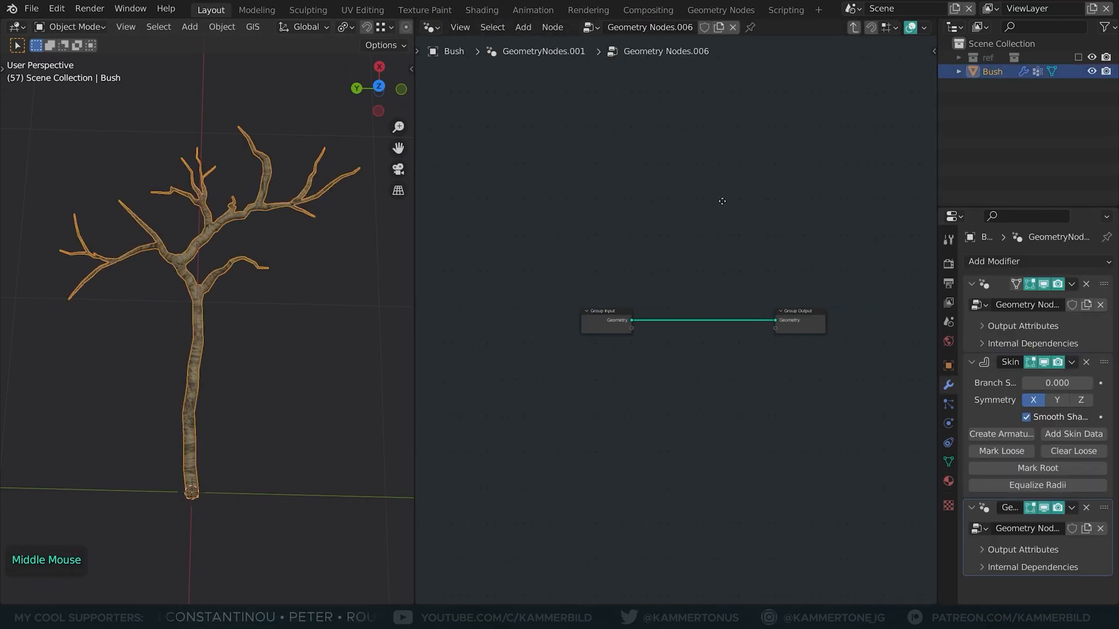
Step: Instance the branch tree on Curve Circle points, aligned to the circle's normals
type("instan")
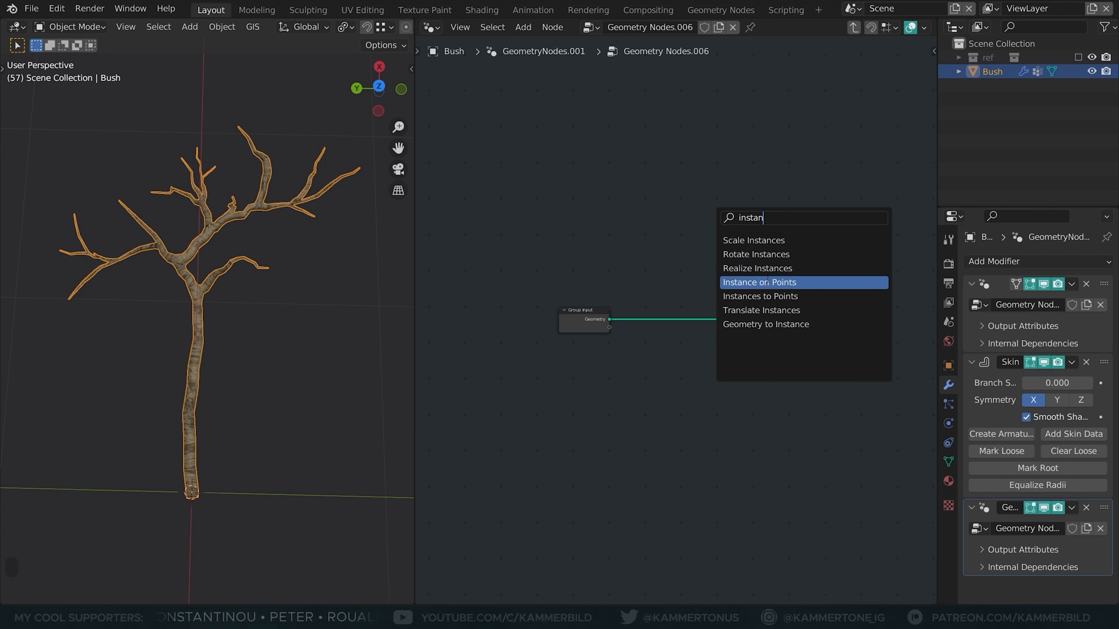
left_click(758, 282)
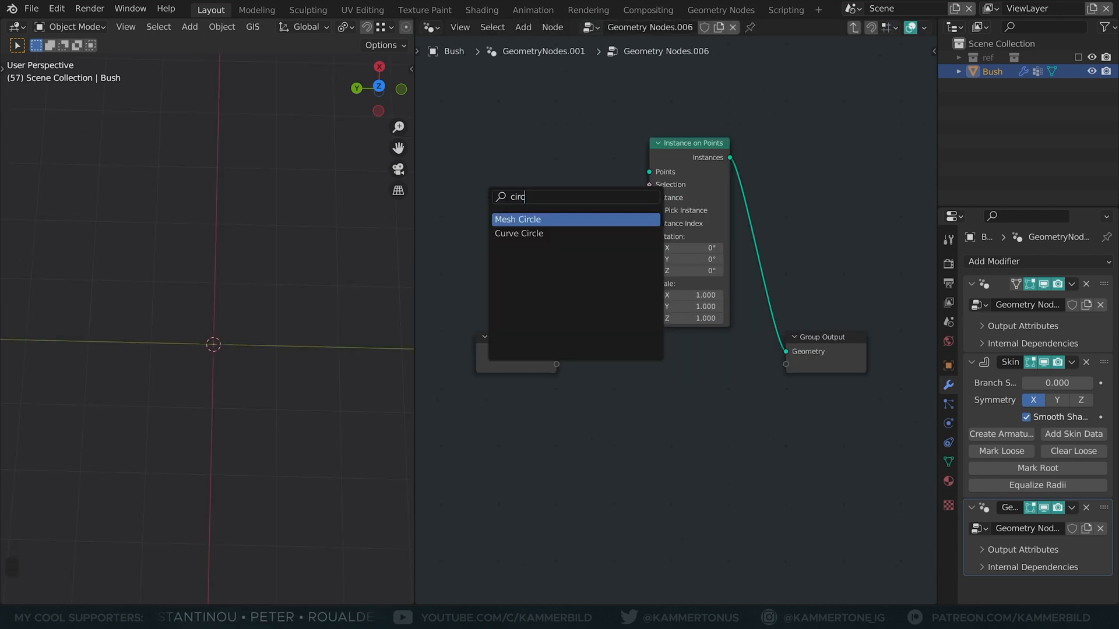
left_click(518, 233)
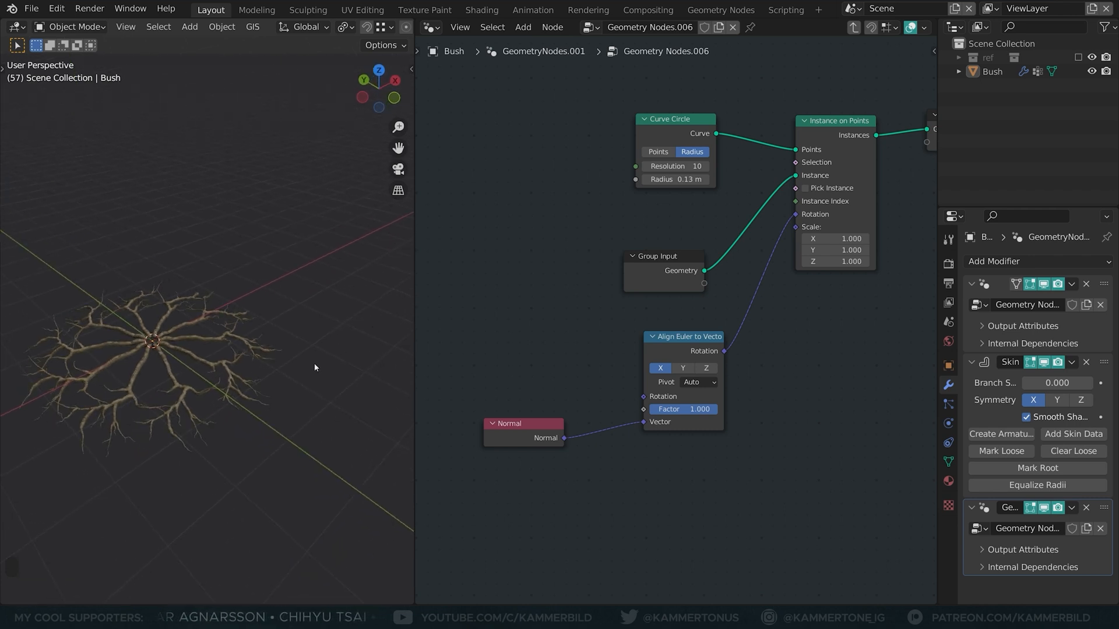
Step: Duplicate Align Euler to Vector and feed it Curve Tangent, chaining it before the normal alignment
key("Shift+D")
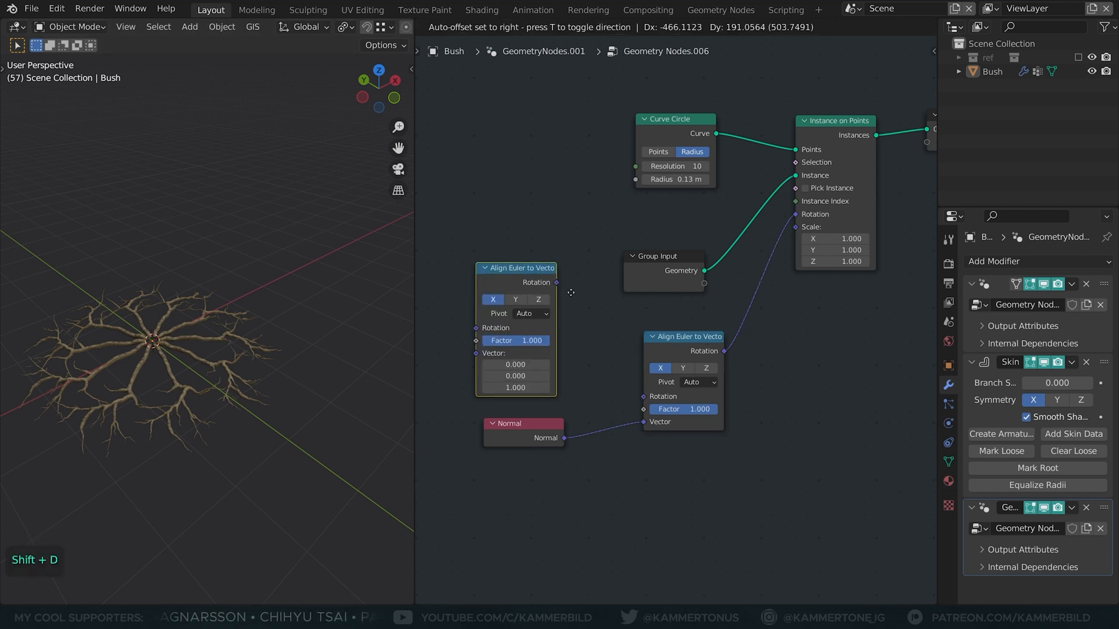
type("tangen")
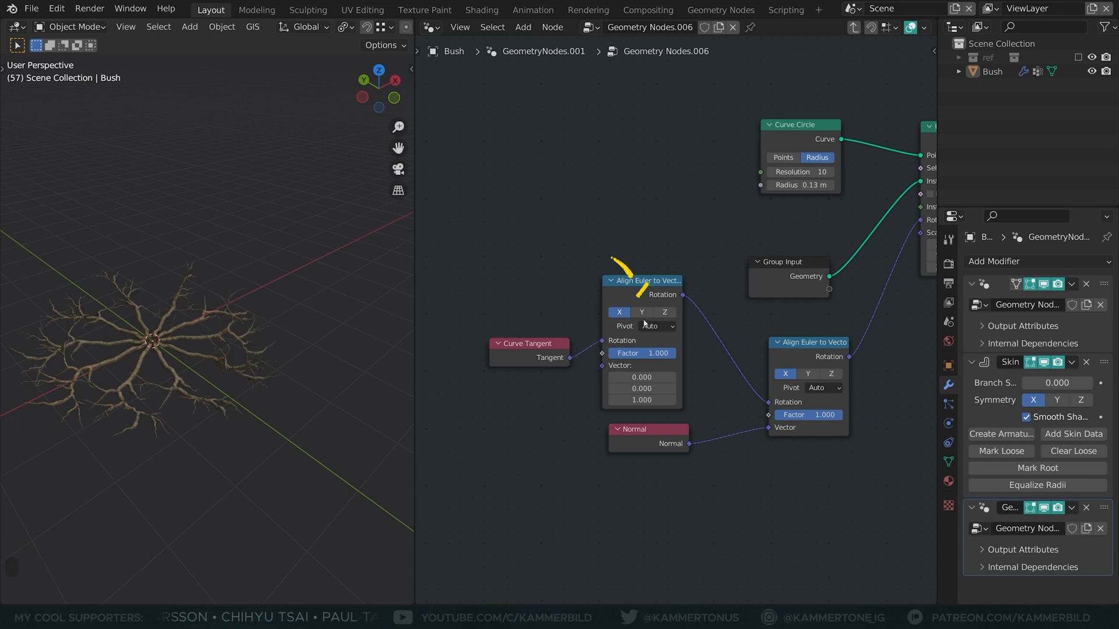
scroll("down", 3)
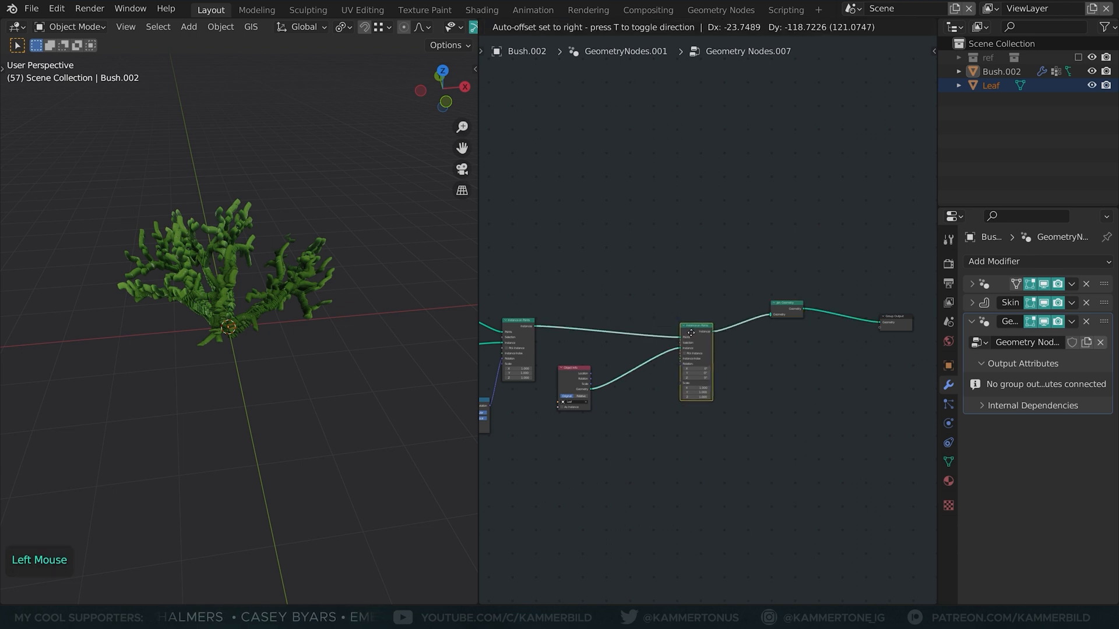
Step: Distribute Leaf object instances over Bush.002's branches and join them with the geometry
type("sum")
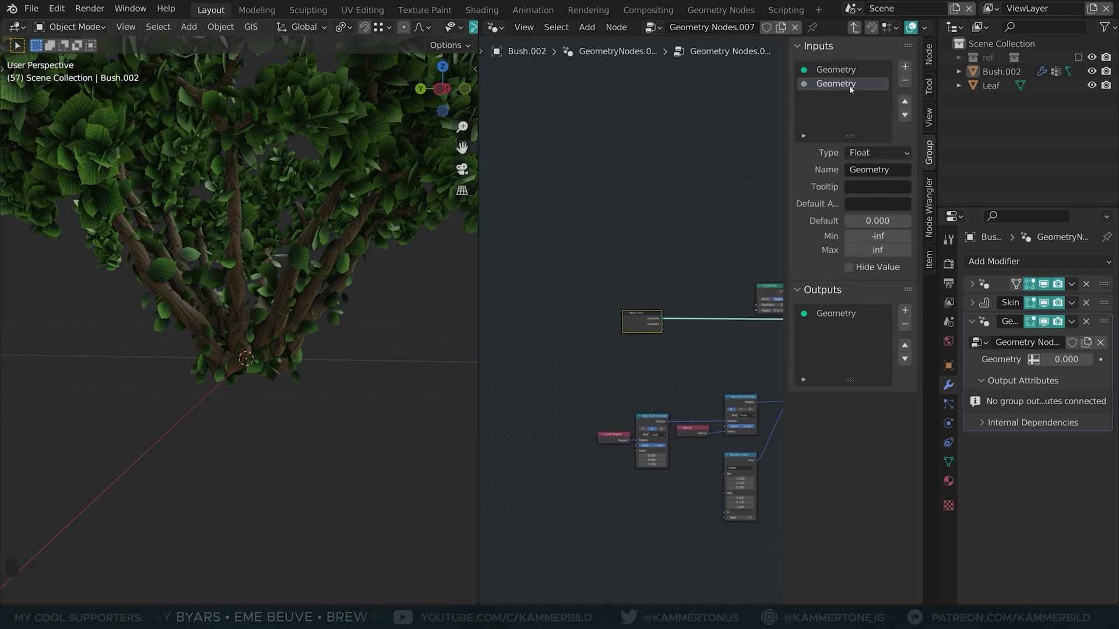
Step: Add a group input named Tips and check it in Bush.002's modifier panel
type("Tips")
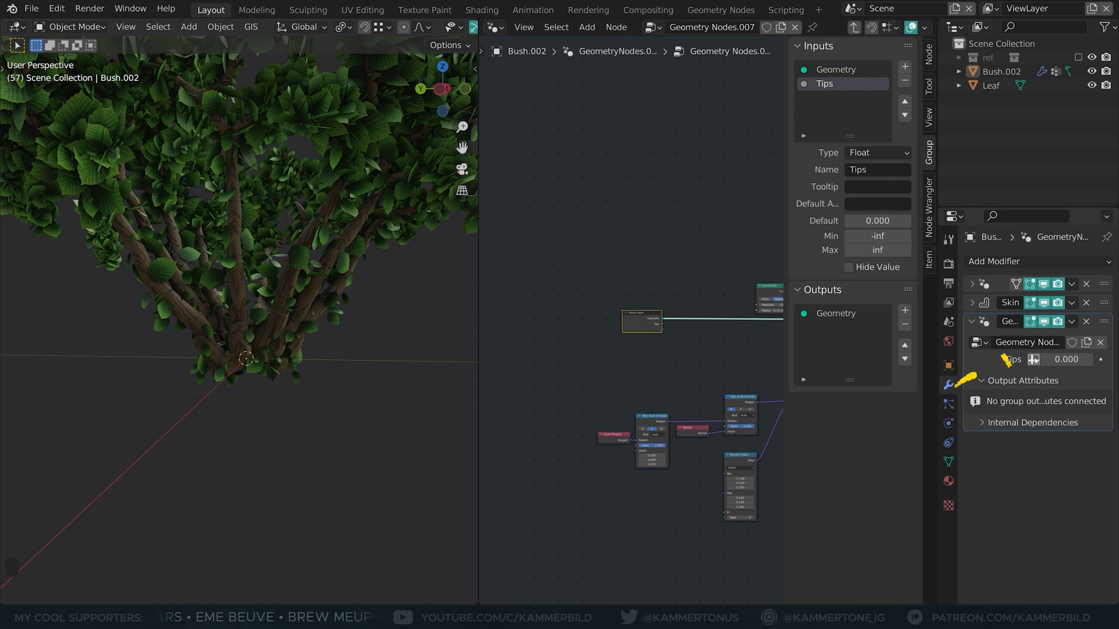
left_click(1034, 358)
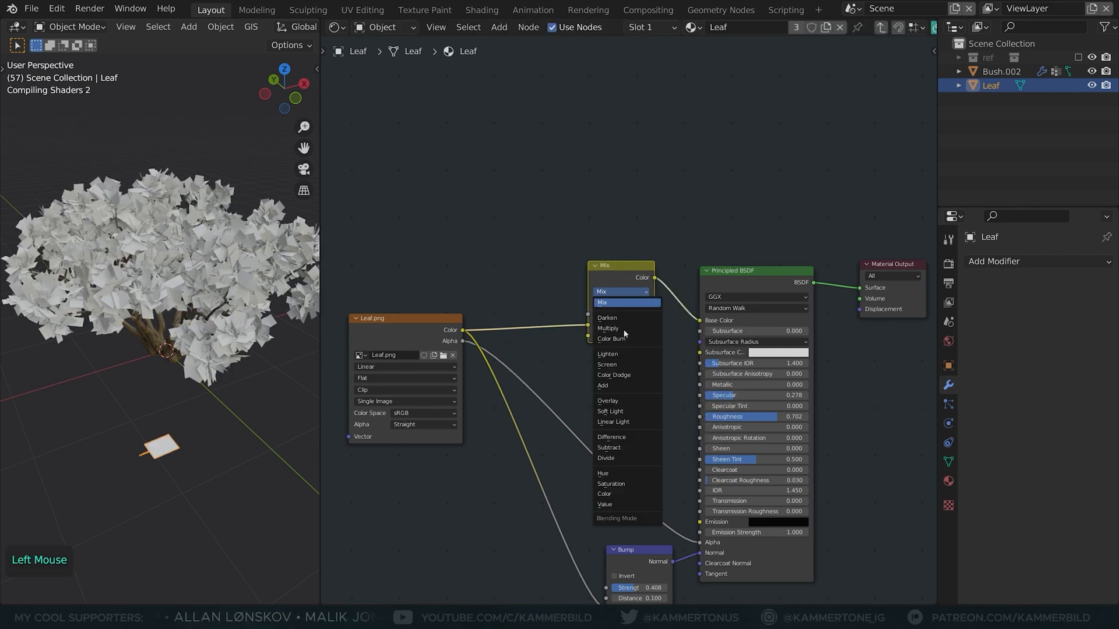
Step: Set the Mix to Multiply and add a ColorRamp driven by Object Info's Random for per-leaf tints
left_click(608, 328)
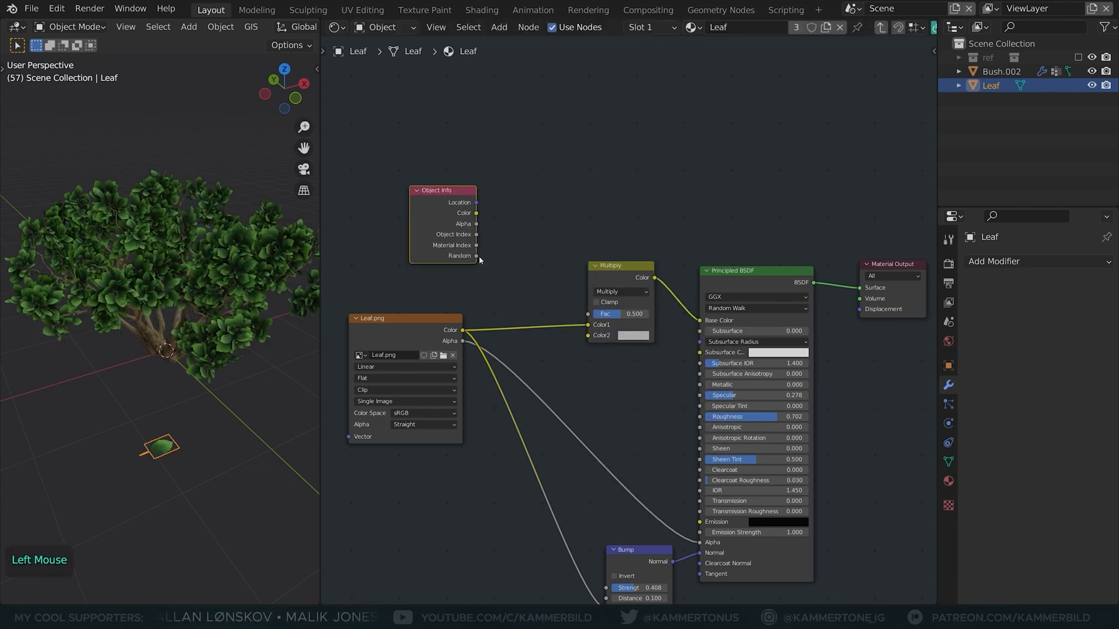
type("col")
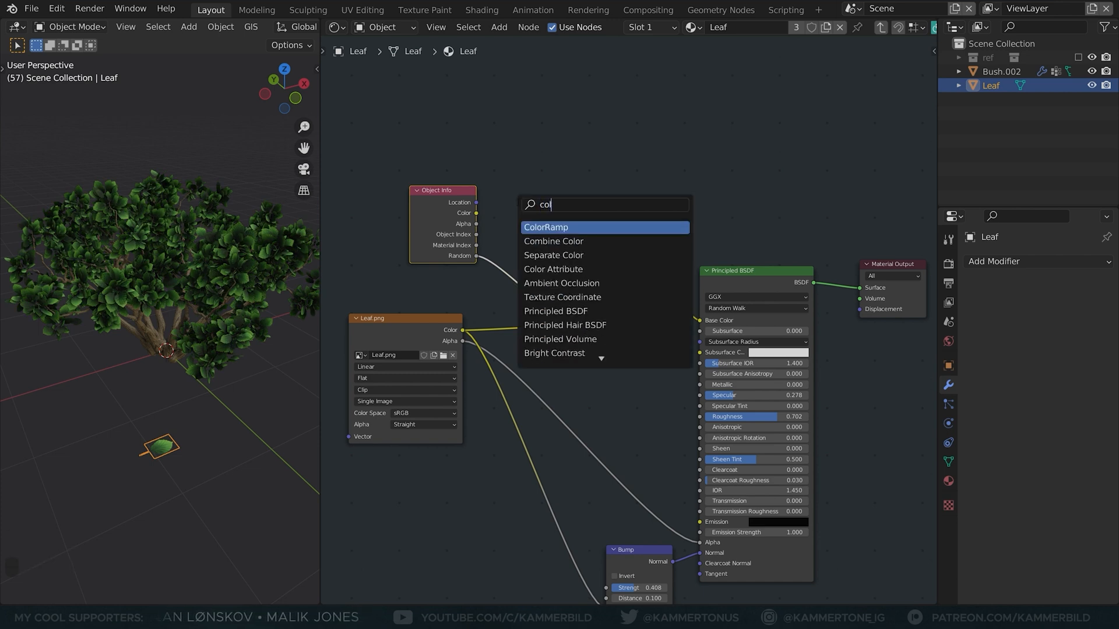
left_click(545, 227)
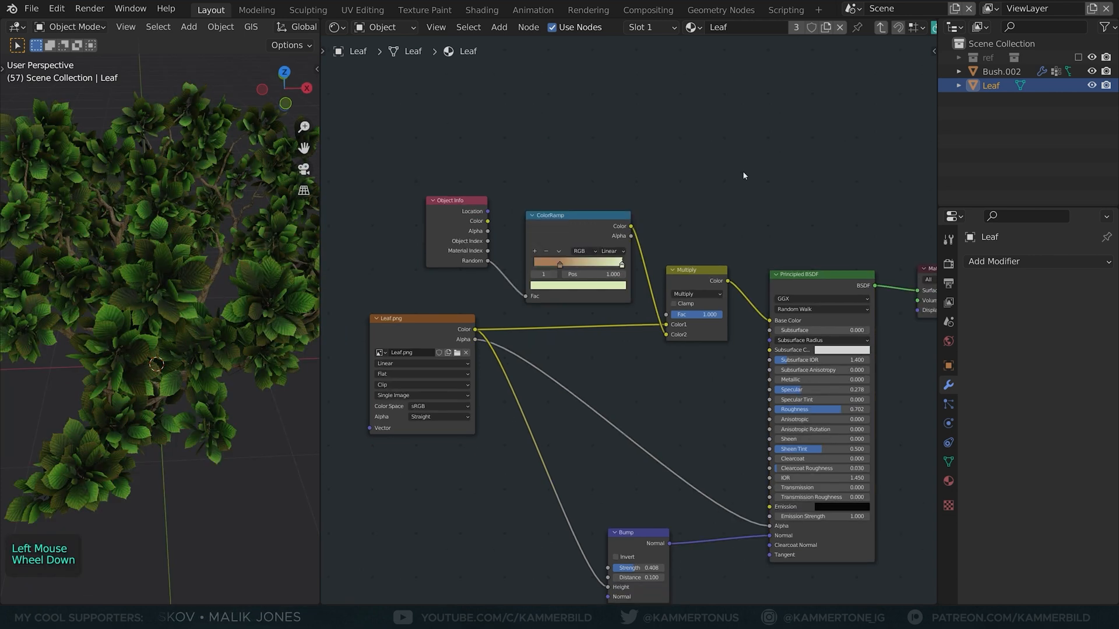
Step: Add a hue-adjusted Translucent BSDF to the Principled BSDF through an Add Shader
key("shift+a")
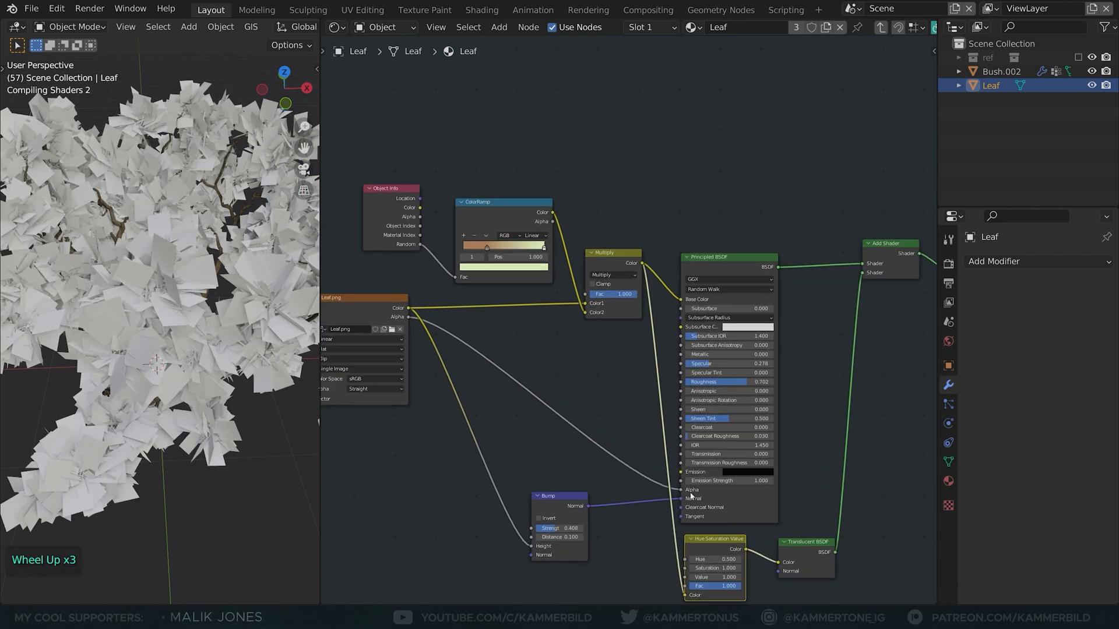
scroll("down", 3)
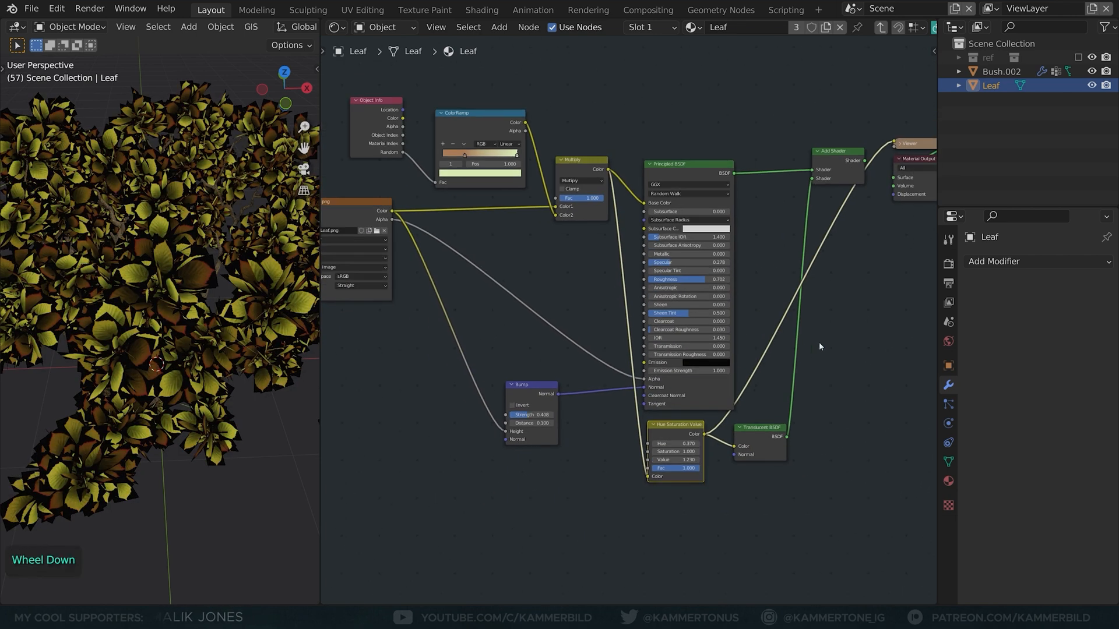